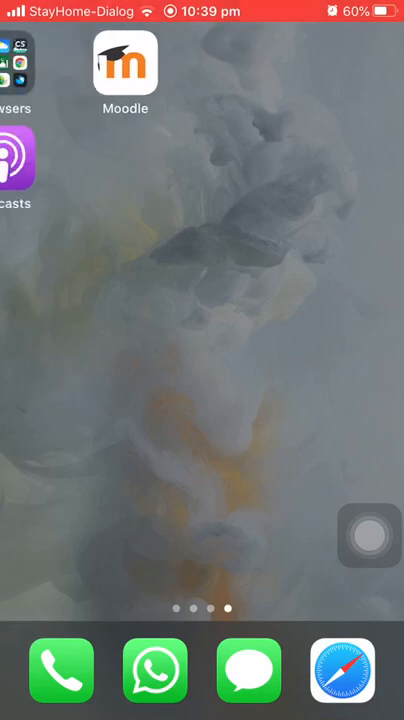
pyautogui.click(18, 80)
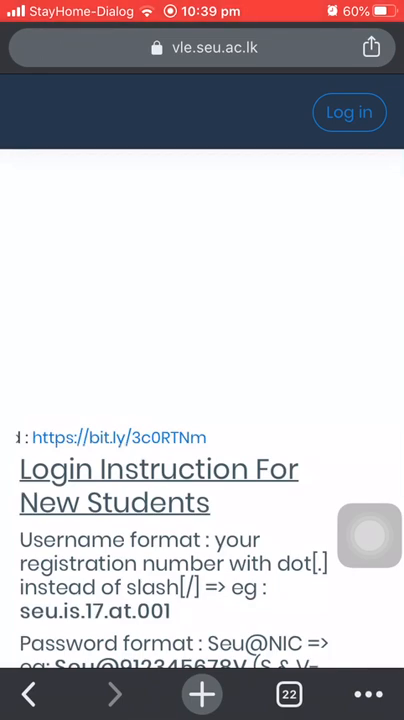
pyautogui.scroll(-3)
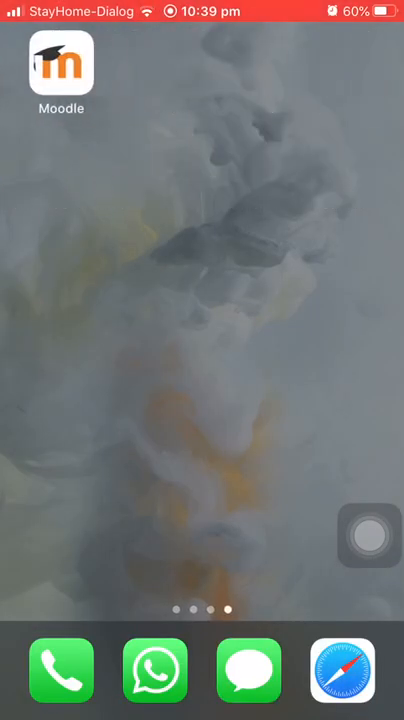
pyautogui.click(61, 66)
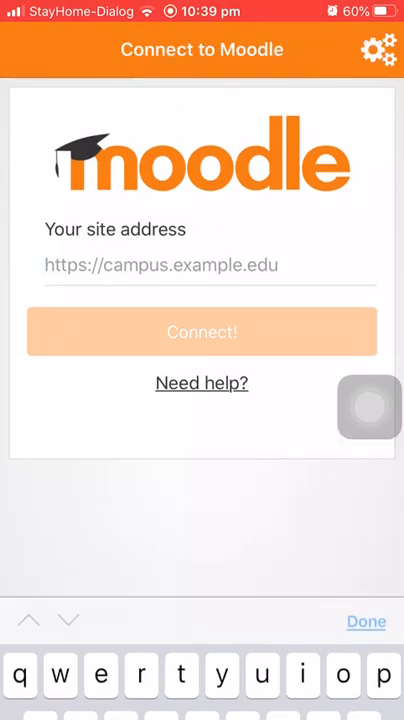
pyautogui.click(366, 621)
pyautogui.write('htt')
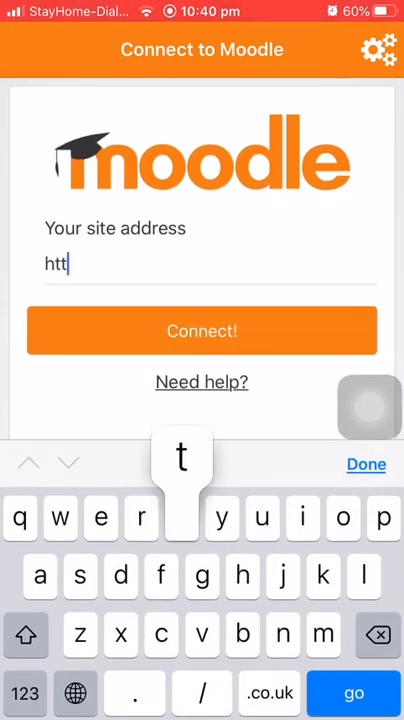
pyautogui.write('ps')
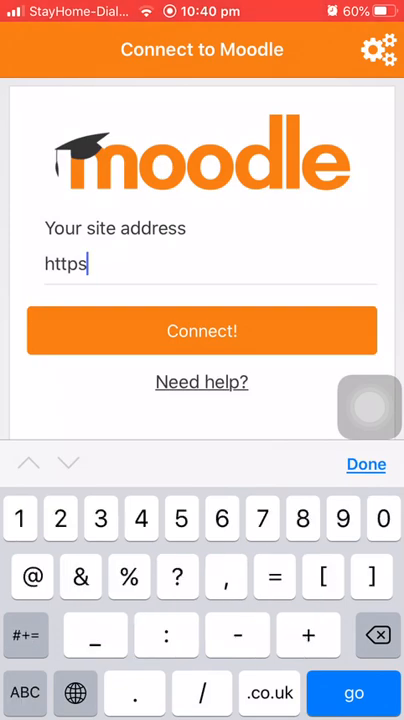
pyautogui.write('://')
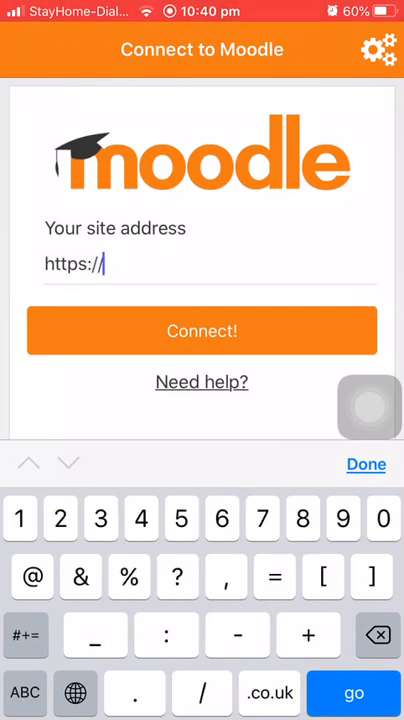
pyautogui.write('vle.')
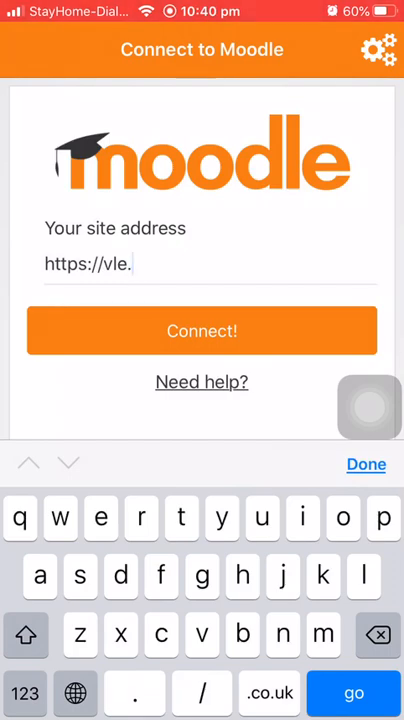
pyautogui.write('s')
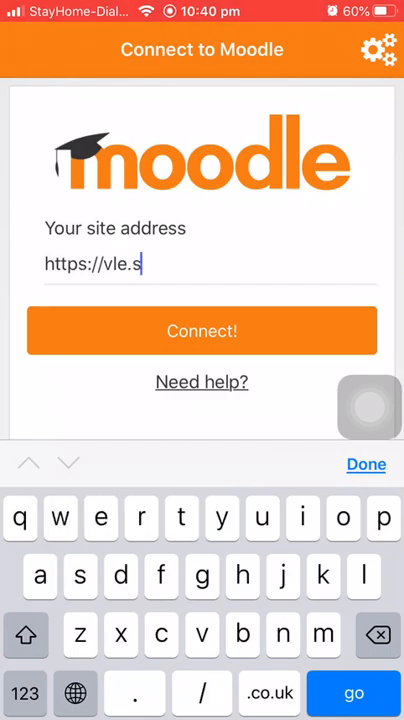
pyautogui.write('eu.')
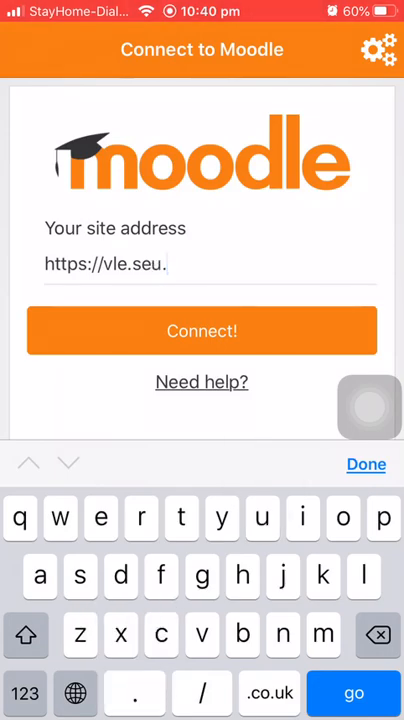
pyautogui.write('ac.lk')
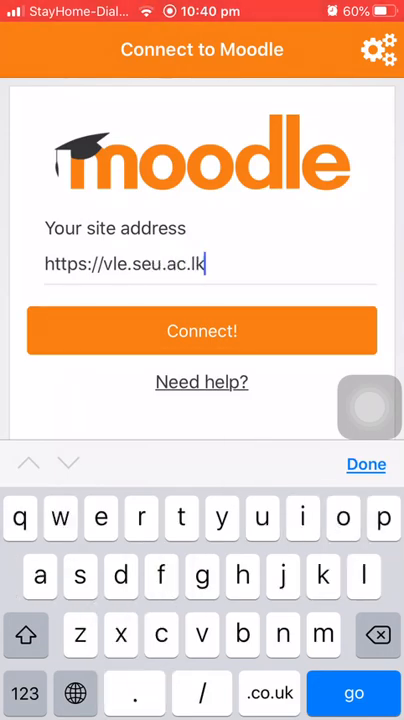
pyautogui.click(202, 331)
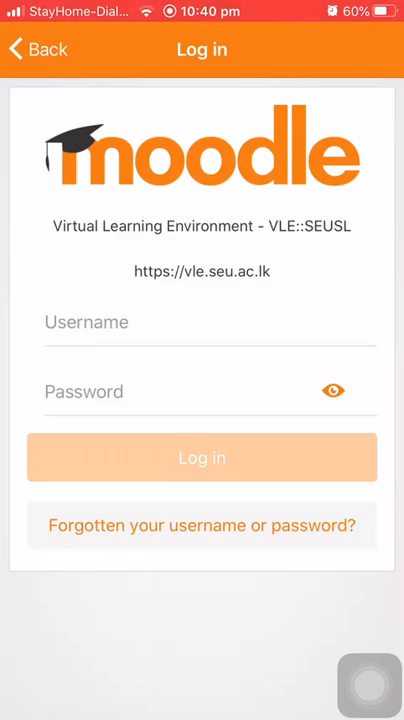
pyautogui.click(201, 525)
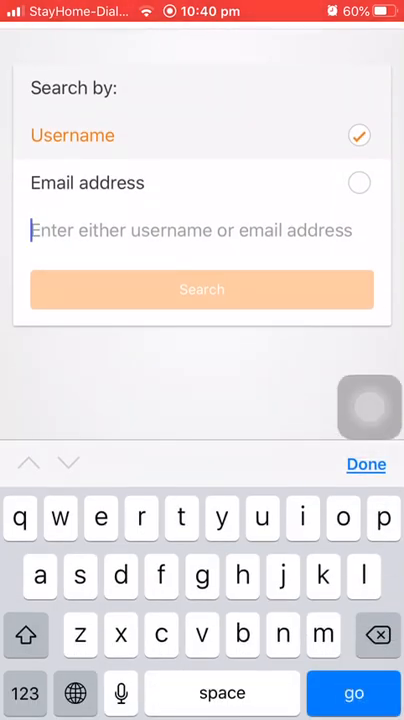
pyautogui.write('na')
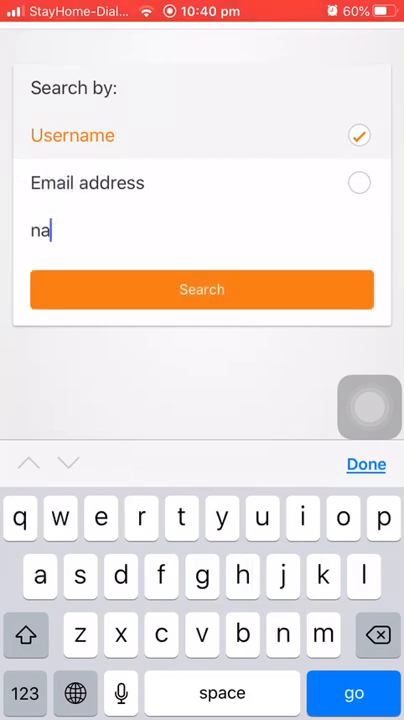
pyautogui.write('frees')
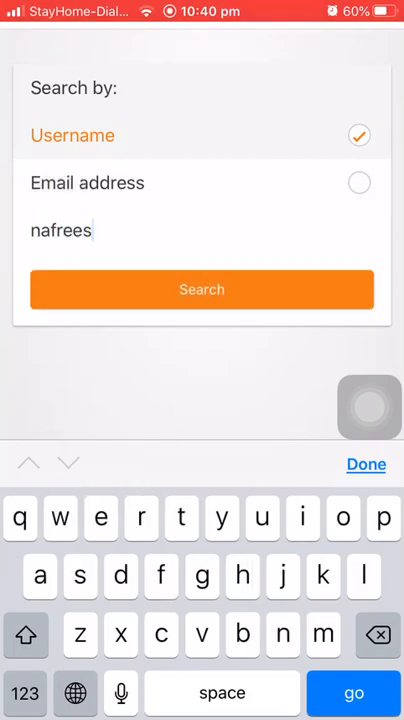
pyautogui.click(201, 289)
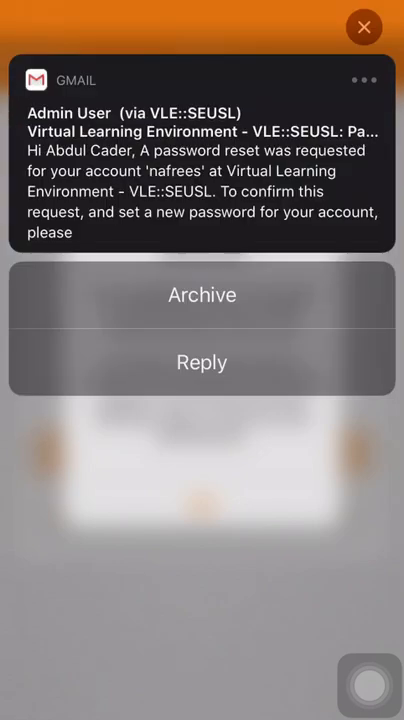
# Step: Read the password reset email in Gmail, then dismiss Moodle's Success message
pyautogui.click(201, 170)
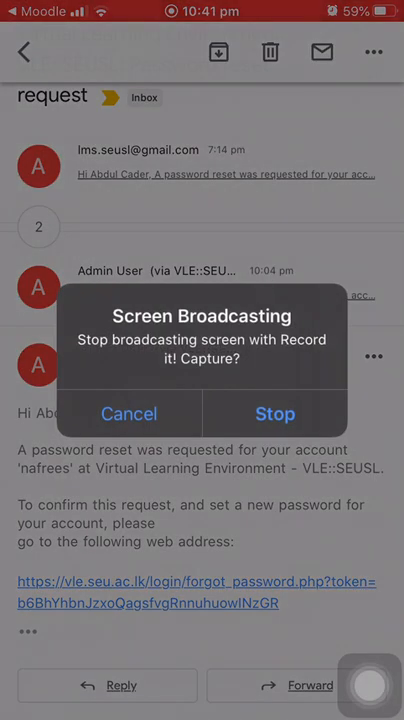
pyautogui.click(128, 413)
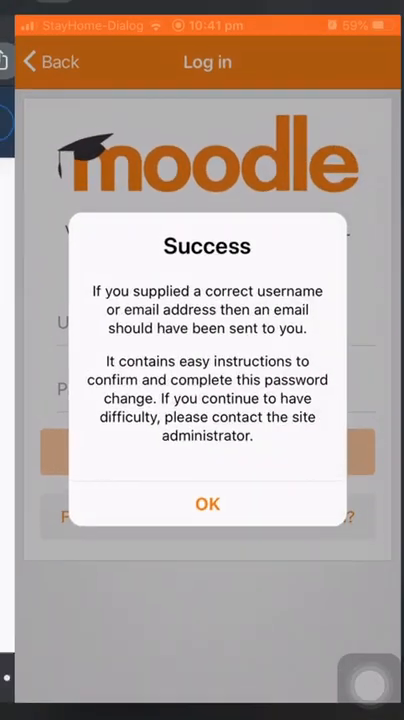
pyautogui.click(207, 504)
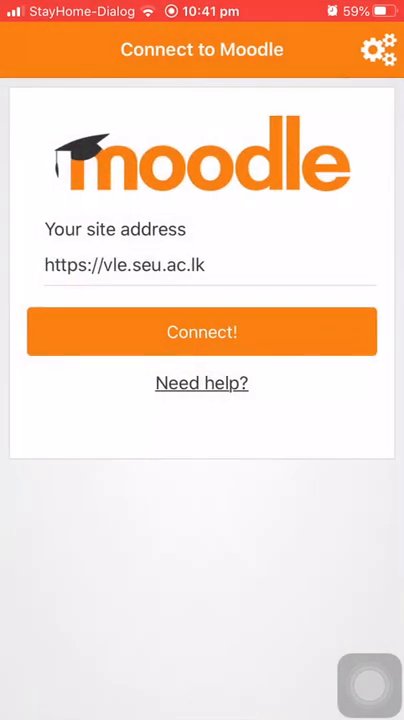
# Step: Sign in to VLE::SEUSL with the student's username and password
pyautogui.click(201, 331)
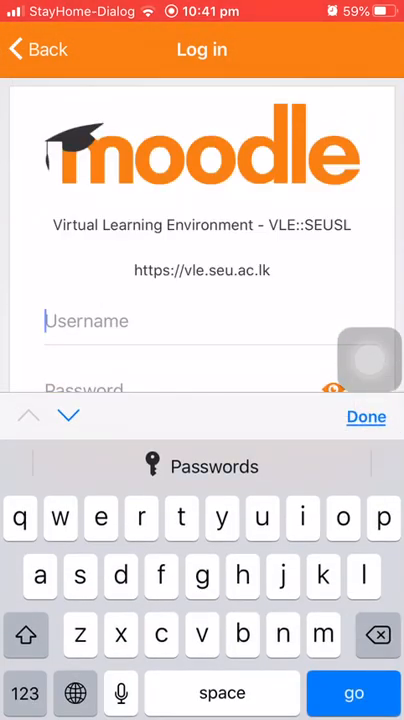
pyautogui.write('SEU')
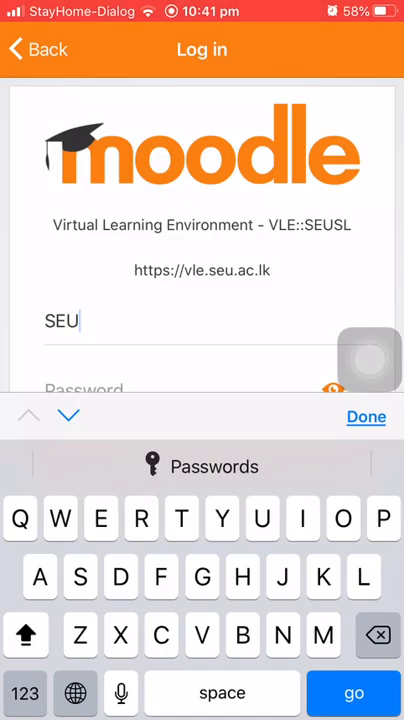
pyautogui.click(369, 359)
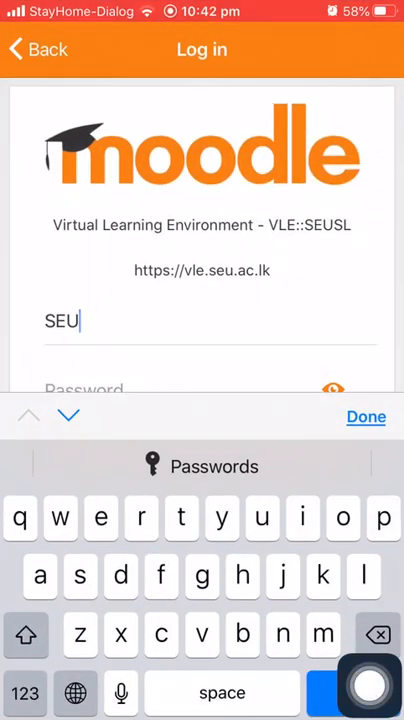
pyautogui.write('.IS.16.IC.148')
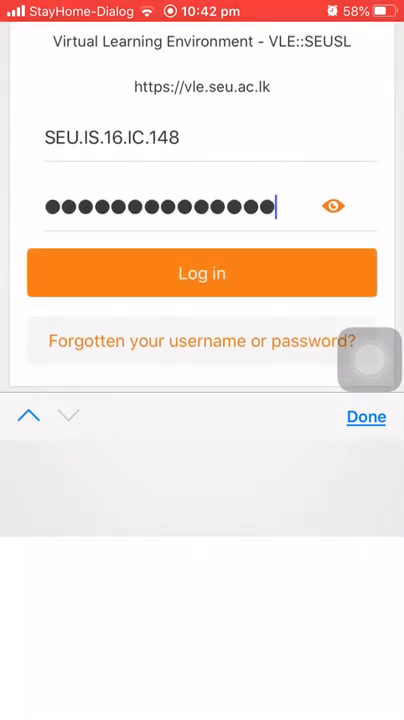
pyautogui.click(201, 272)
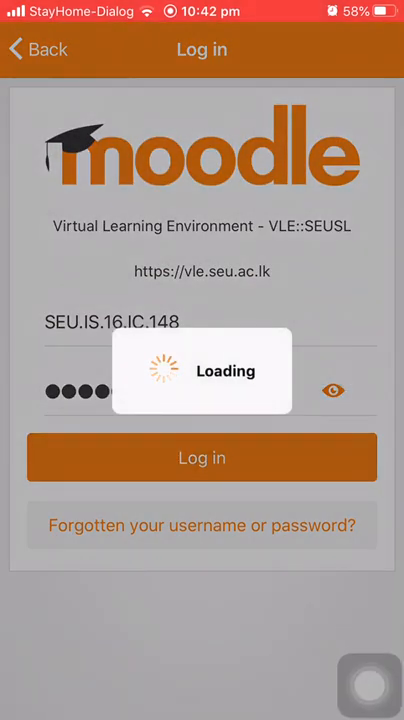
# Step: Finish logging in, scroll Site home, and search courses for 'graphical'
pyautogui.click(201, 457)
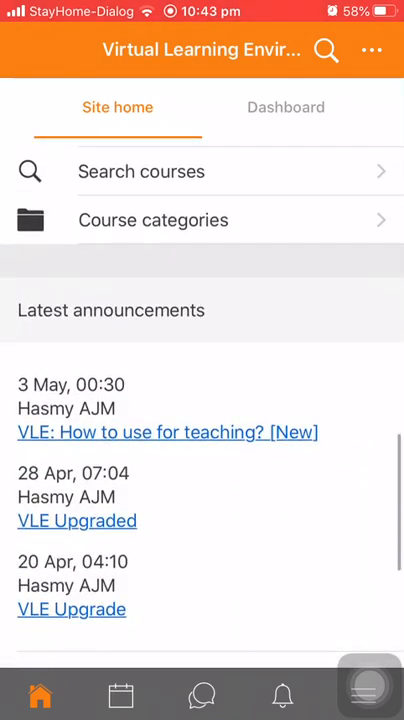
pyautogui.scroll(-3)
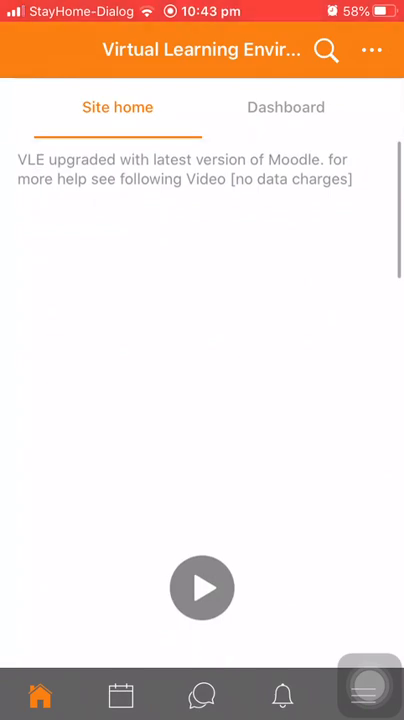
pyautogui.click(326, 50)
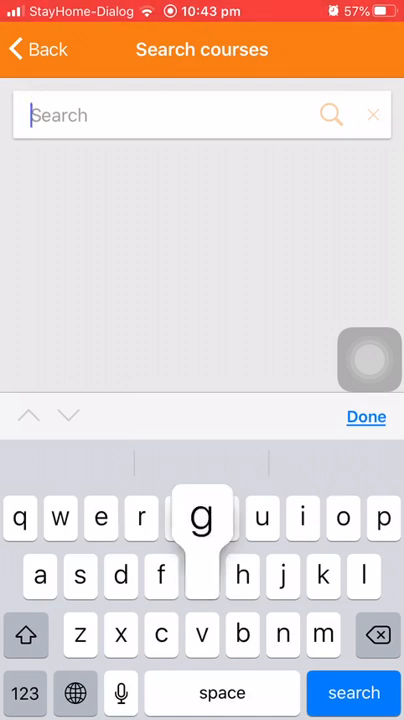
pyautogui.write('graphical design')
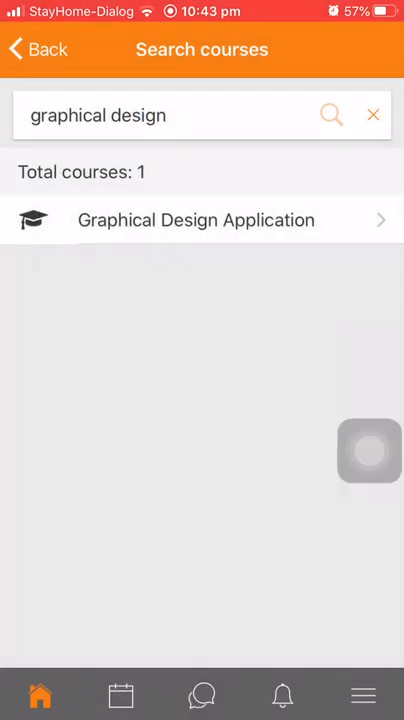
# Step: Open the Graphical Design Application course, then view your own profile from the More menu
pyautogui.click(196, 220)
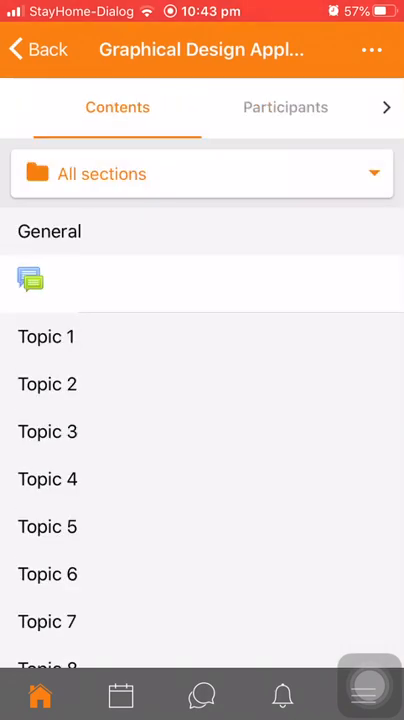
pyautogui.scroll(-3)
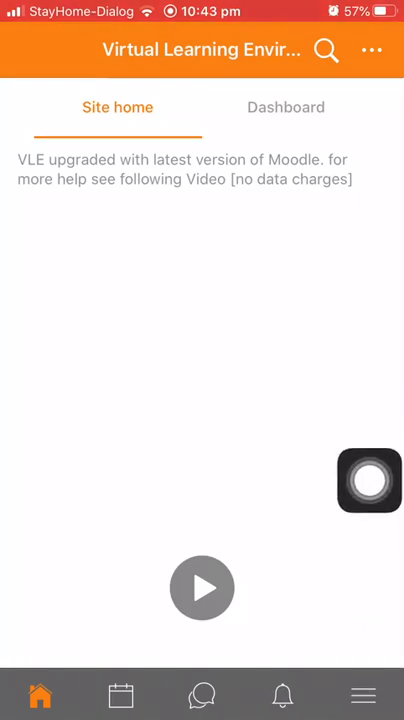
pyautogui.click(363, 695)
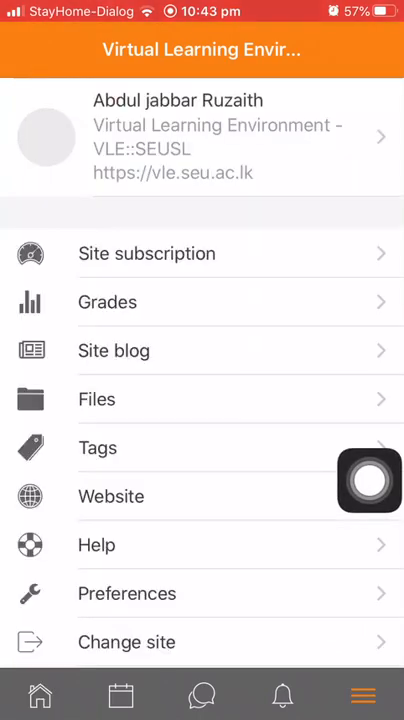
pyautogui.click(200, 136)
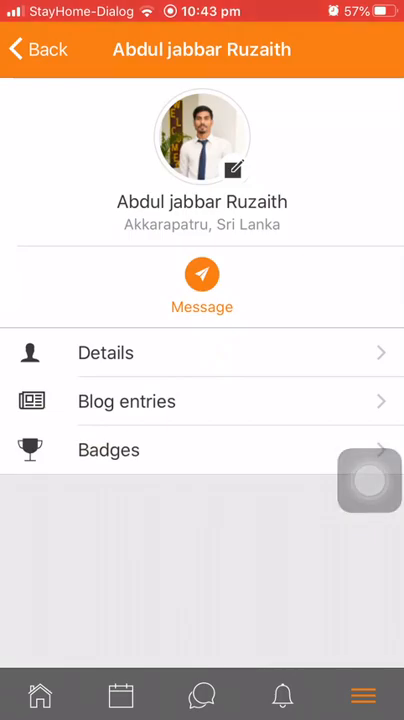